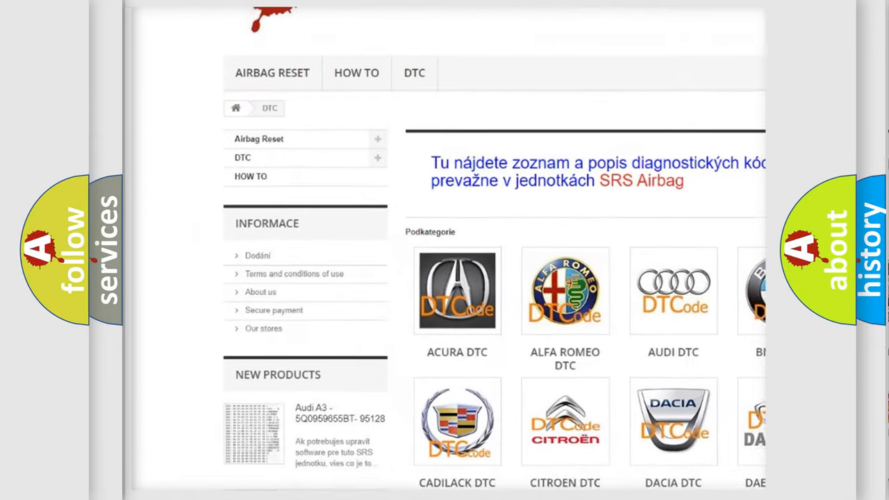
scroll("down", 3)
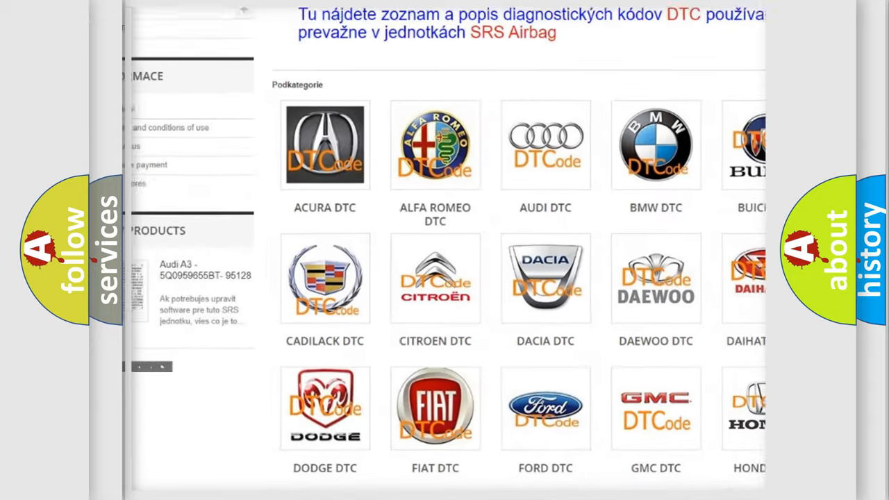
scroll("down", 3)
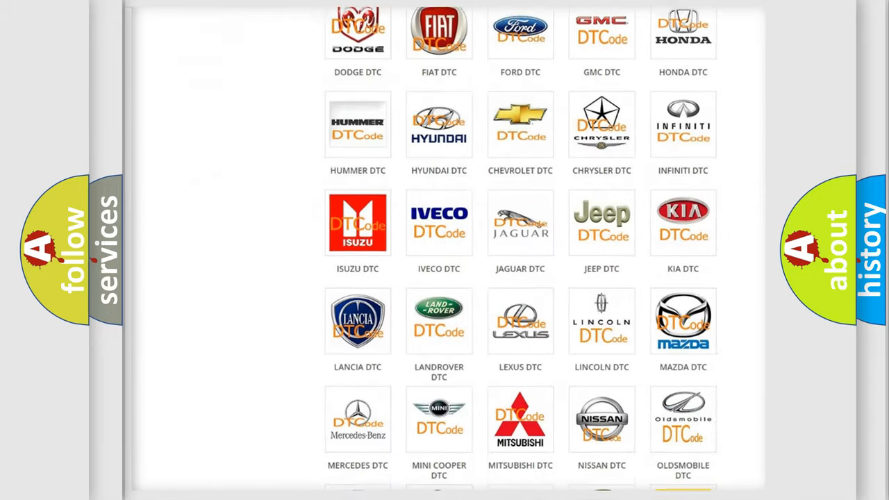
scroll("down", 3)
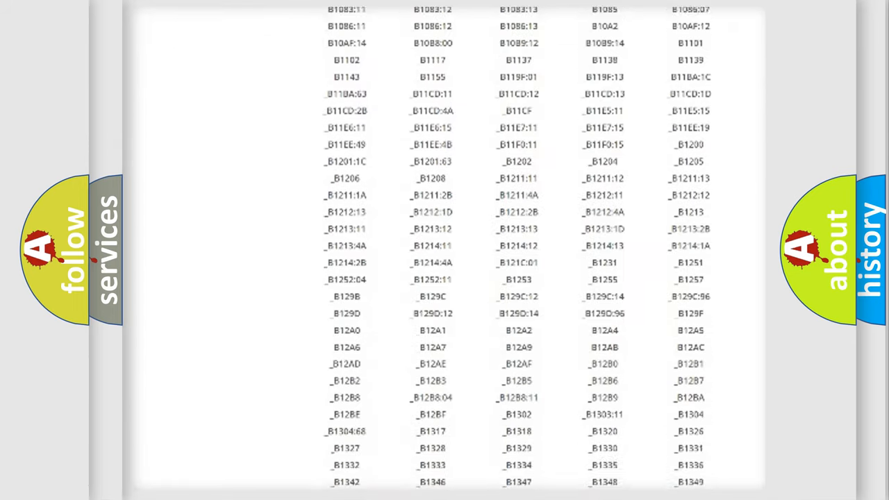
scroll("down", 3)
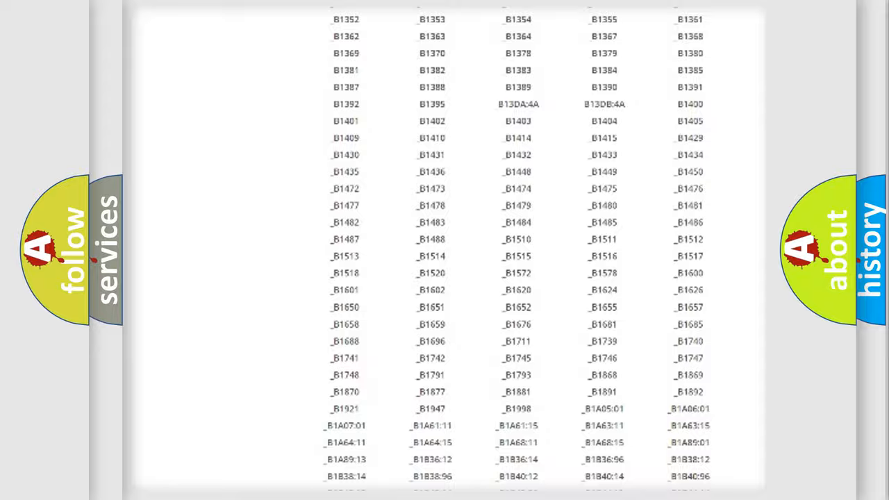